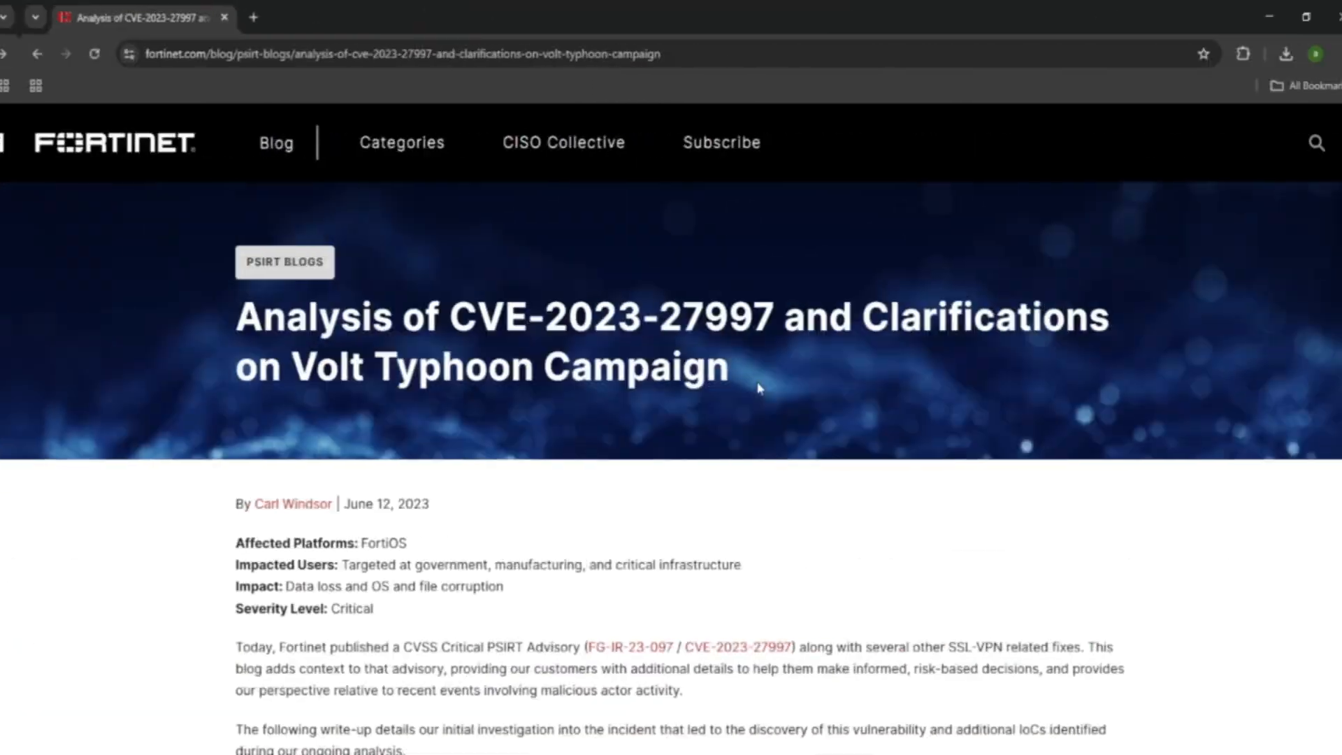
pyautogui.scroll(-3)
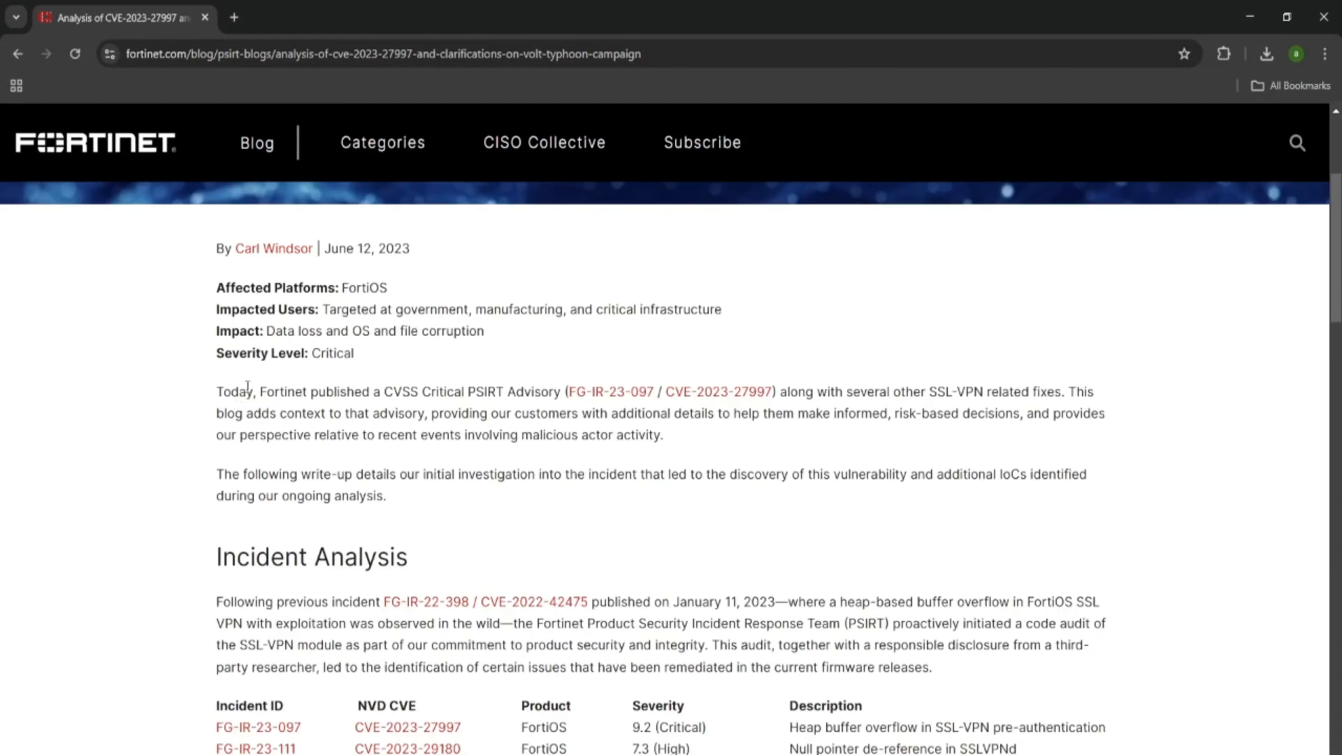
pyautogui.scroll(-3)
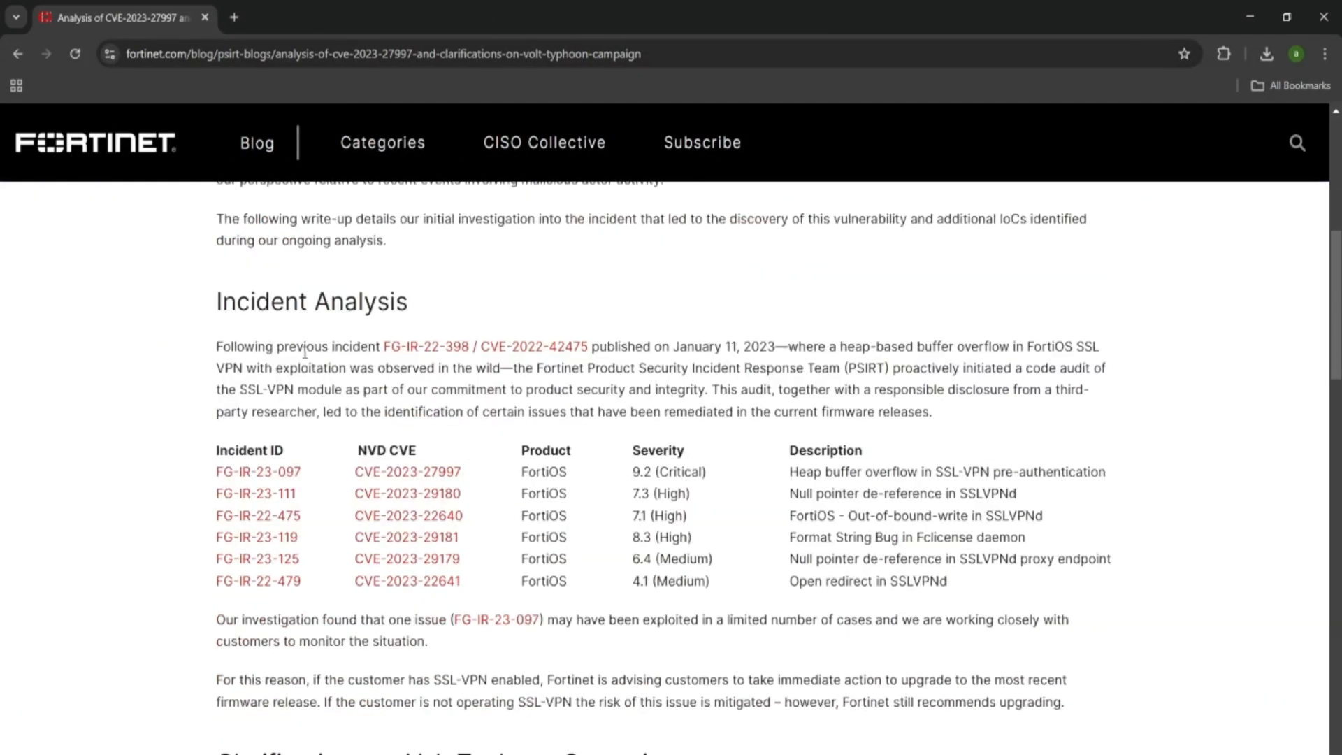
pyautogui.scroll(-3)
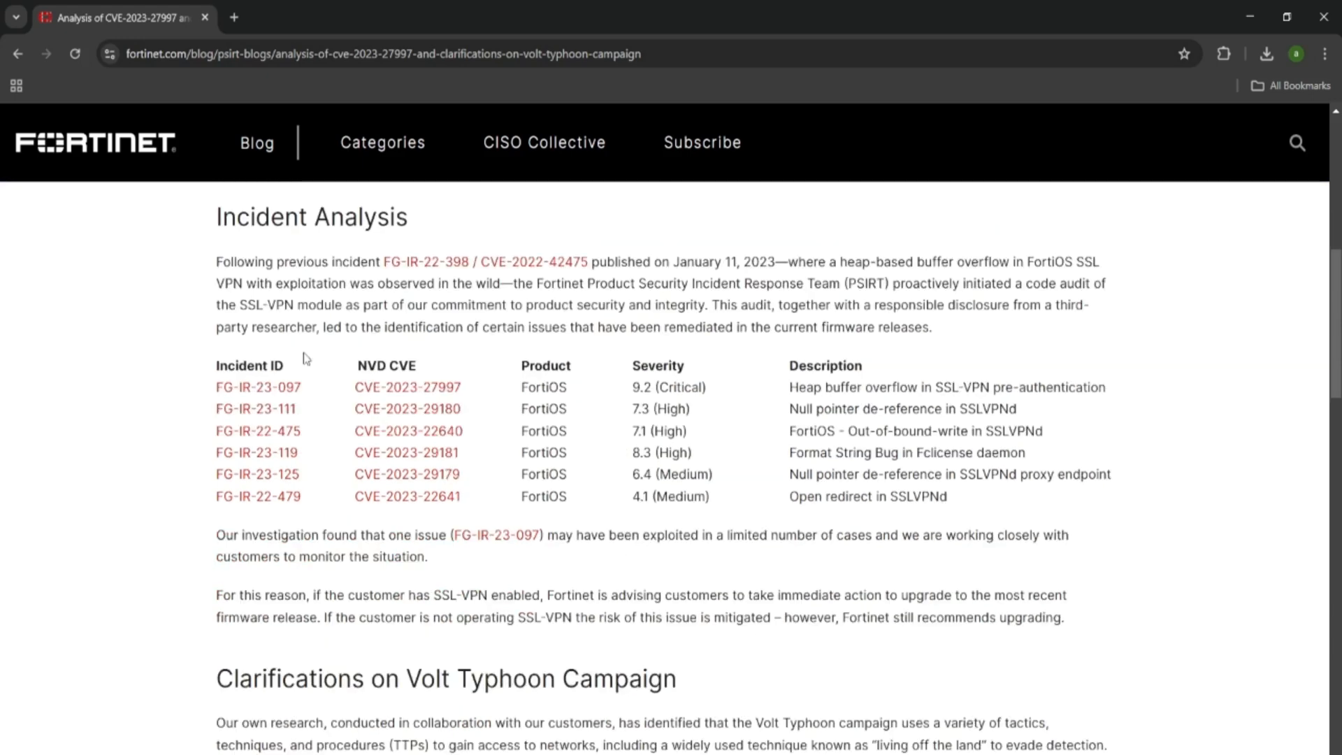
pyautogui.scroll(-3)
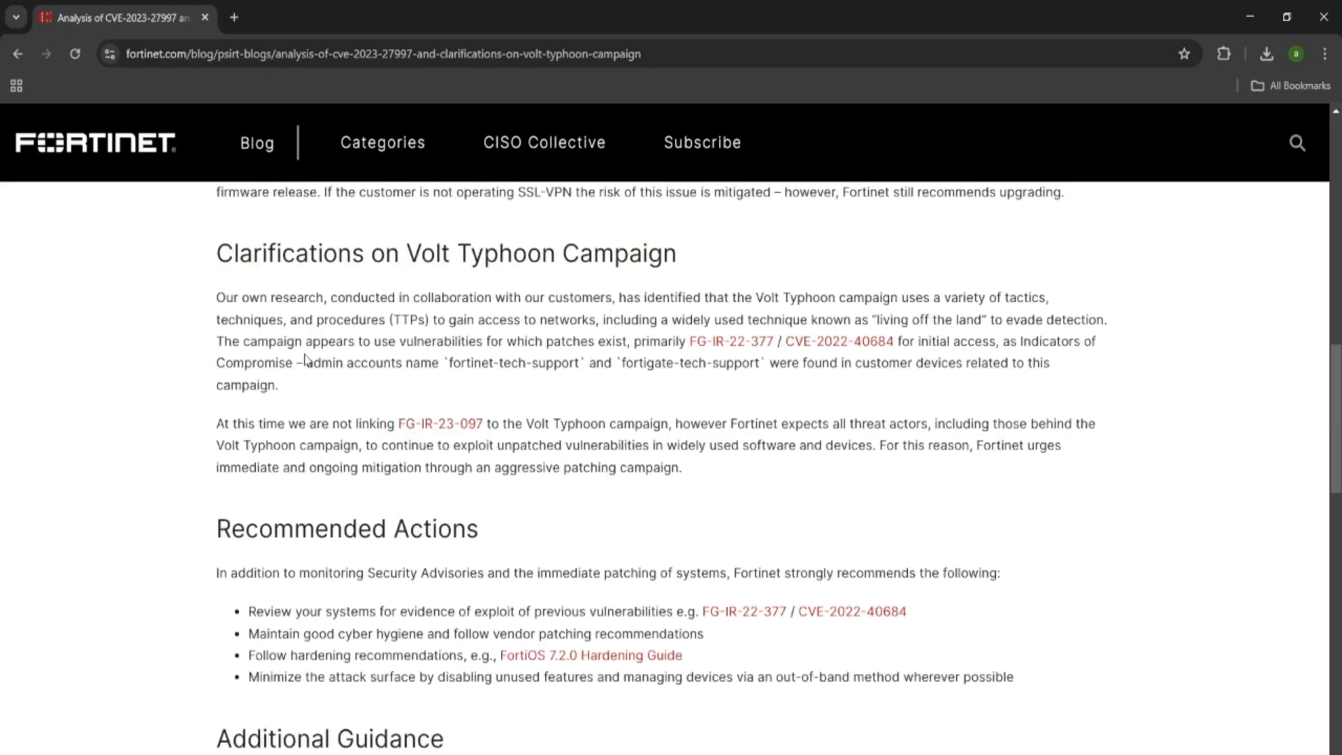
pyautogui.scroll(-3)
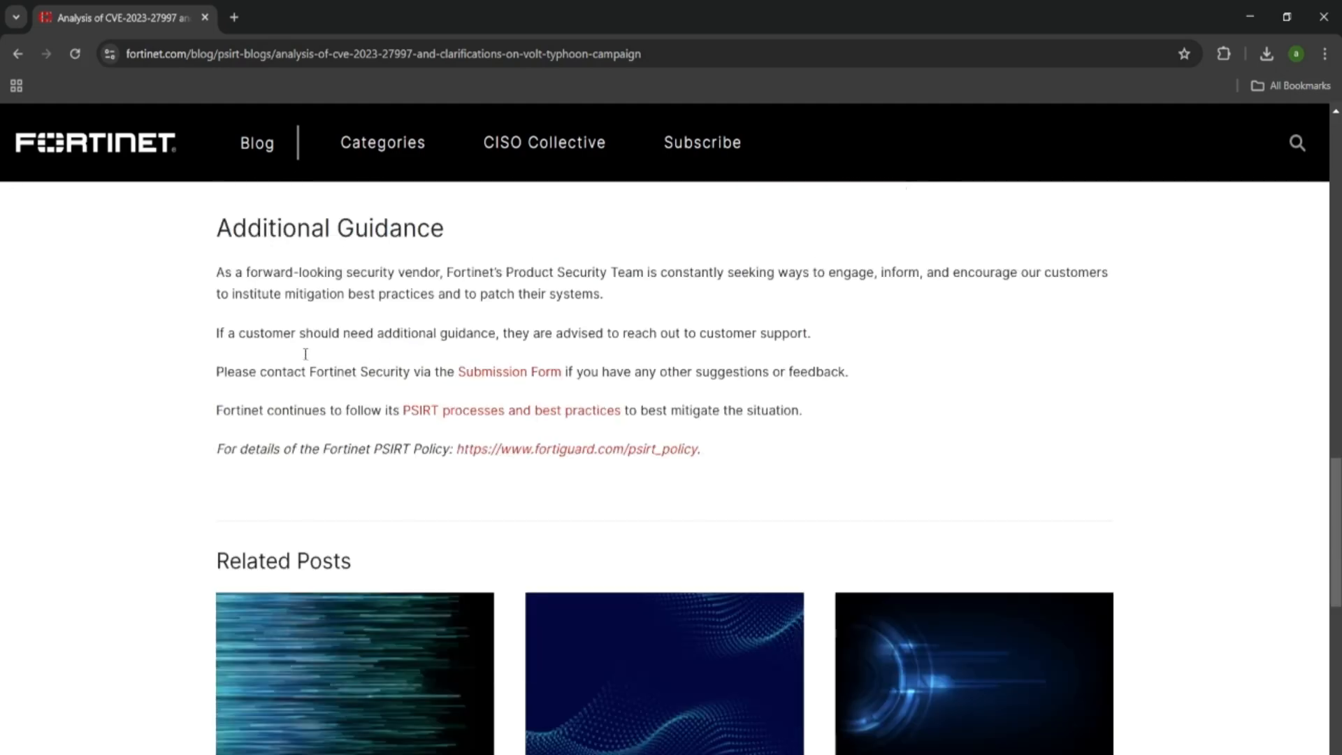